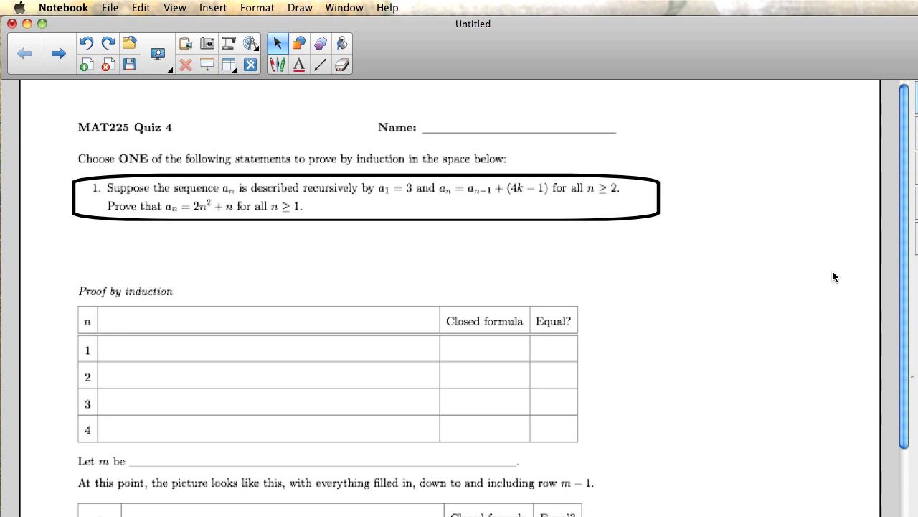
mouse_move(522, 259)
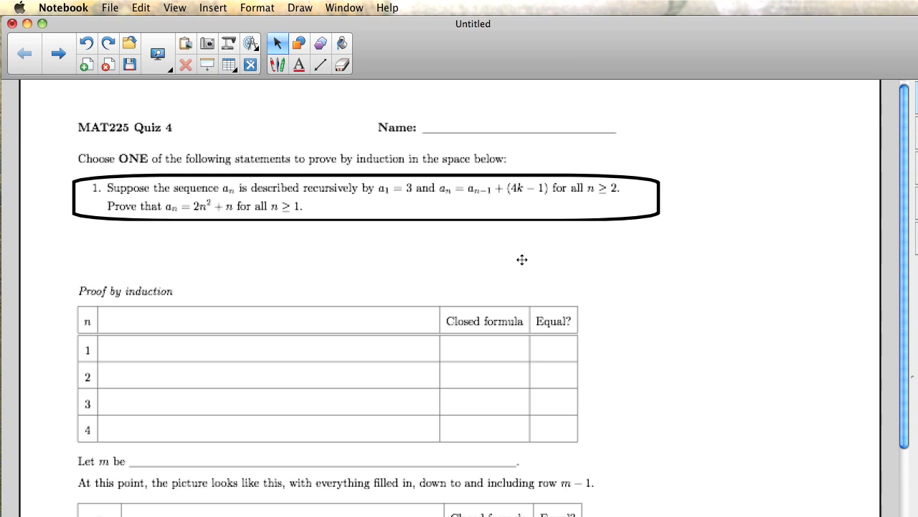
mouse_move(290, 205)
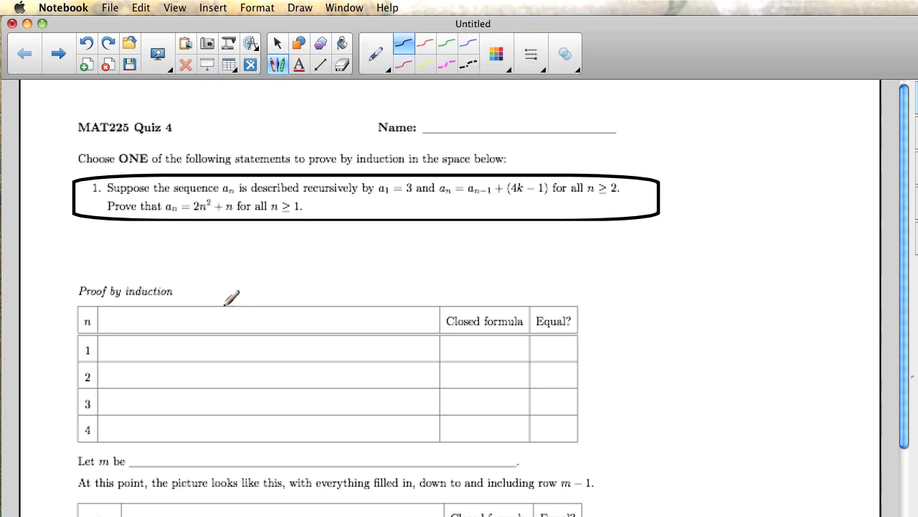
mouse_move(293, 321)
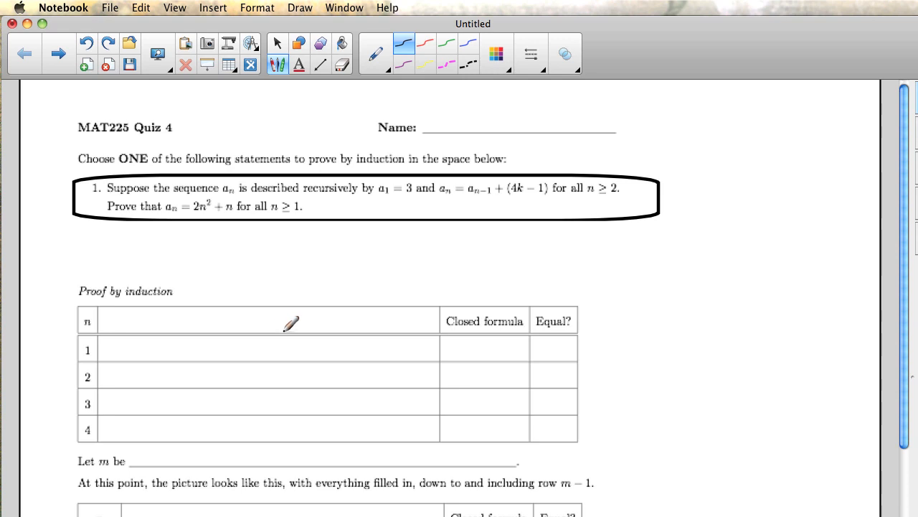
mouse_move(174, 308)
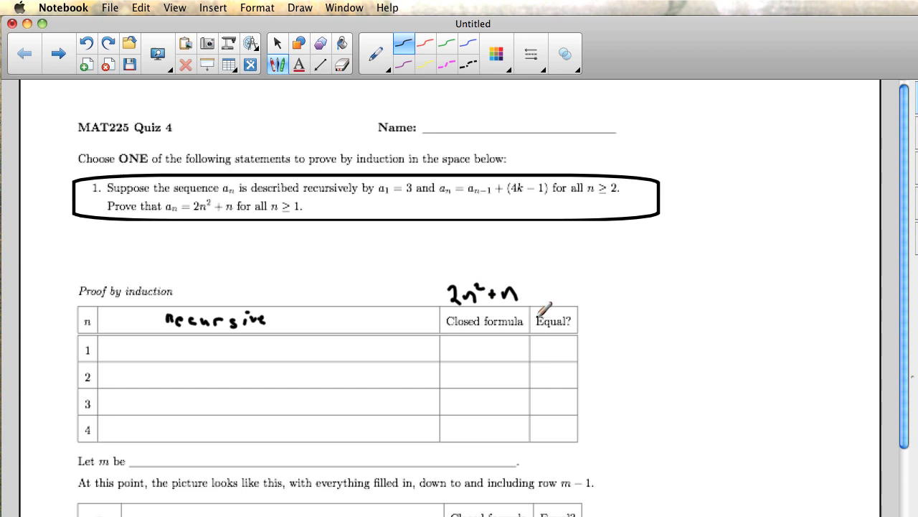
mouse_move(498, 312)
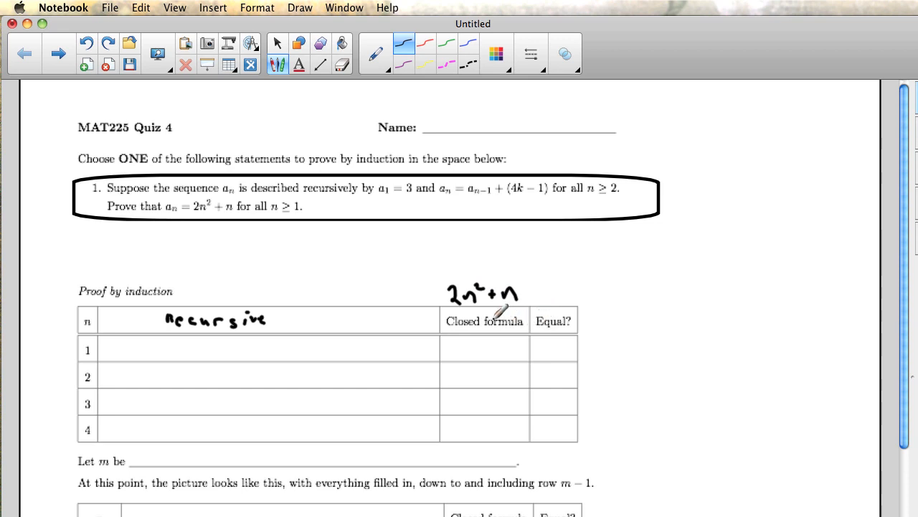
mouse_move(138, 337)
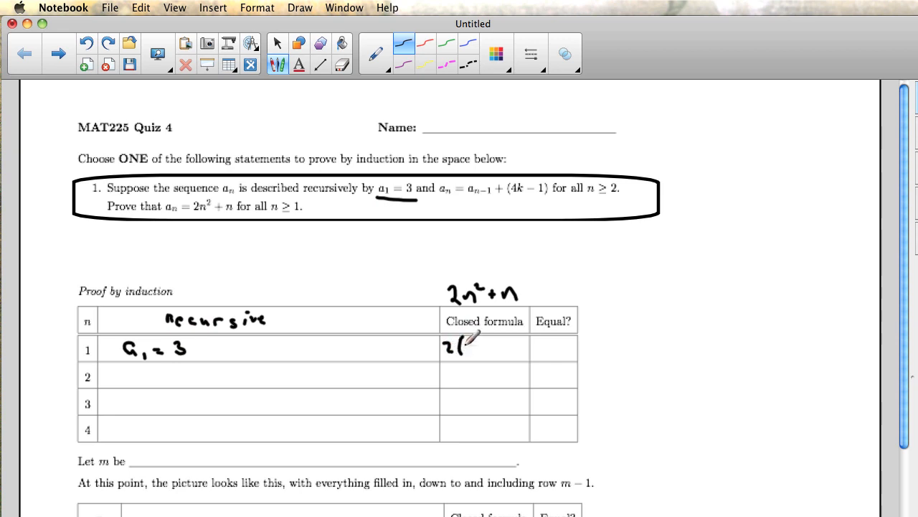
Step: Write 2(1)²+1 with a tick in row 1, then begin row 2 as a₂ = a₁ + (4·2−1)
drag(465, 344, 477, 348)
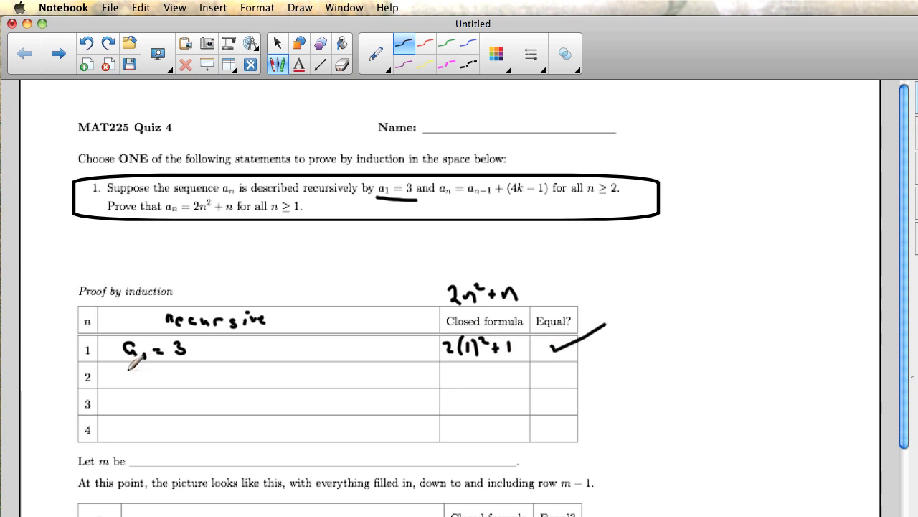
drag(122, 372, 132, 368)
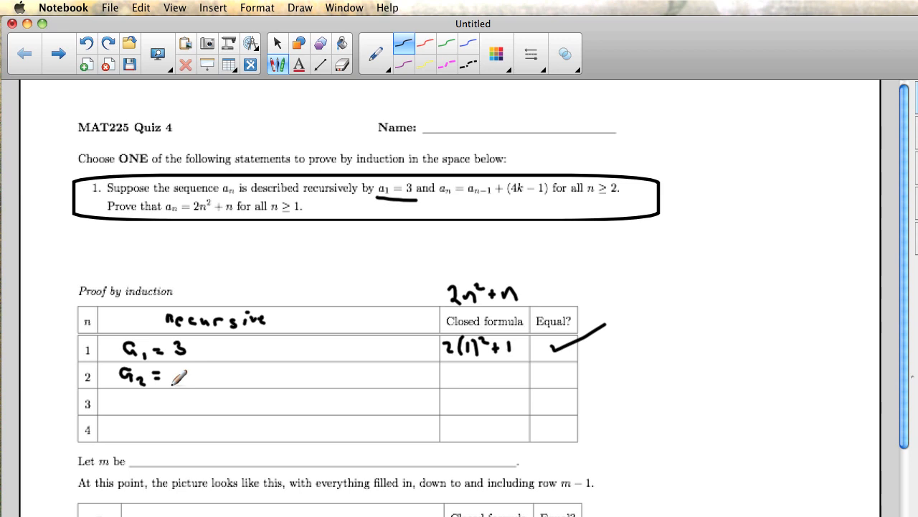
mouse_move(191, 379)
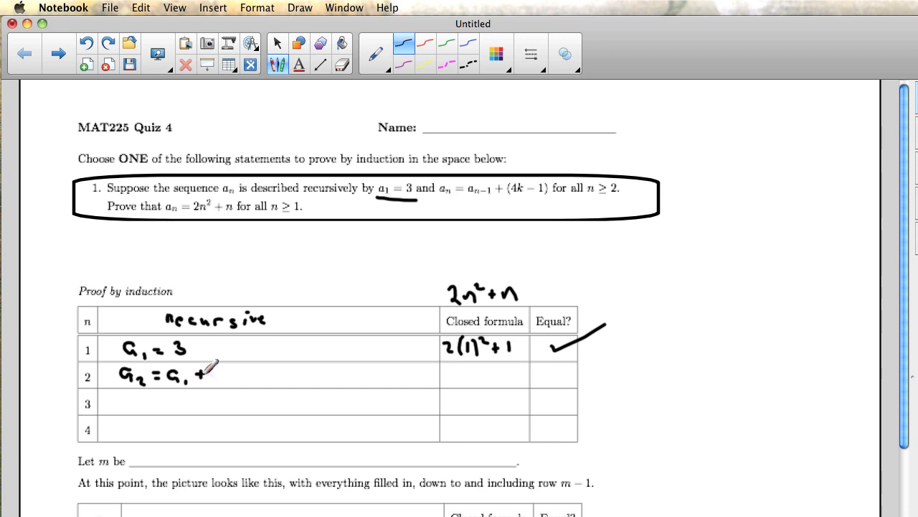
mouse_move(138, 370)
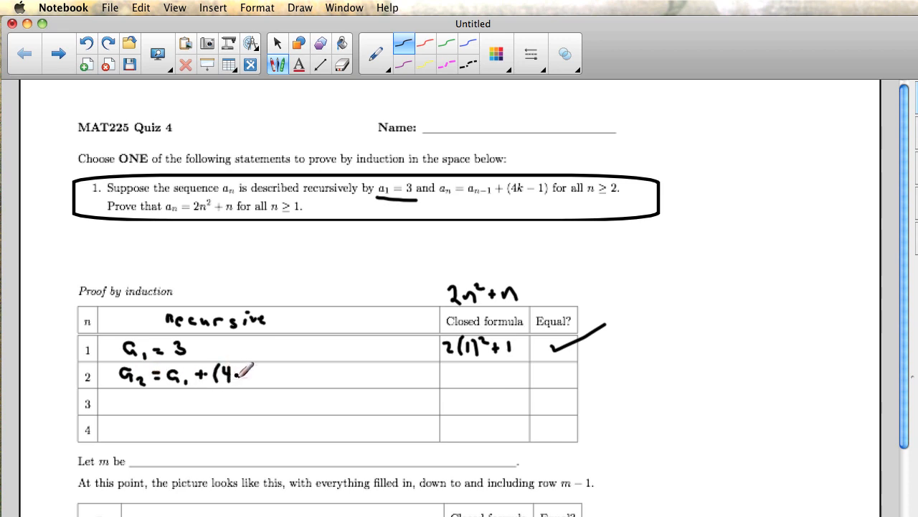
text(2.)
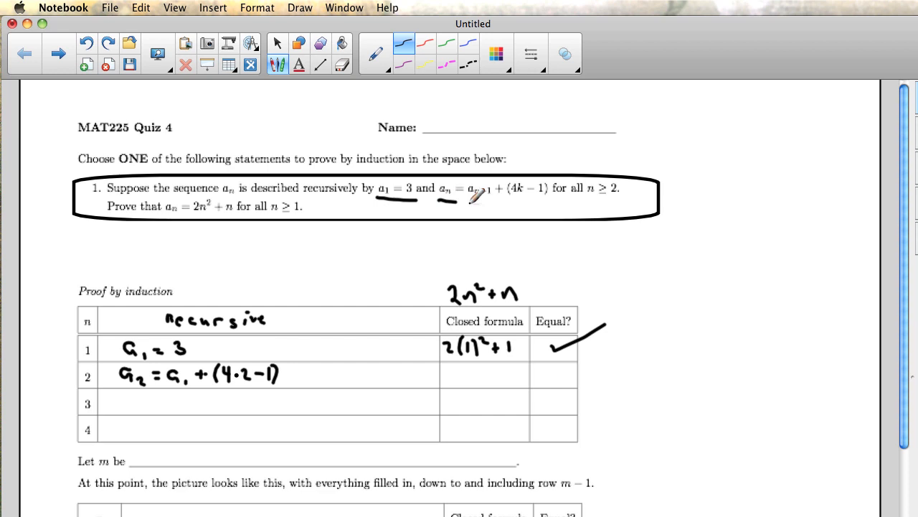
Step: Underline the recursive rule, annotate k as n, extend row 2 to = 3+7 with closed formula 2(2)²+2
drag(452, 209, 531, 206)
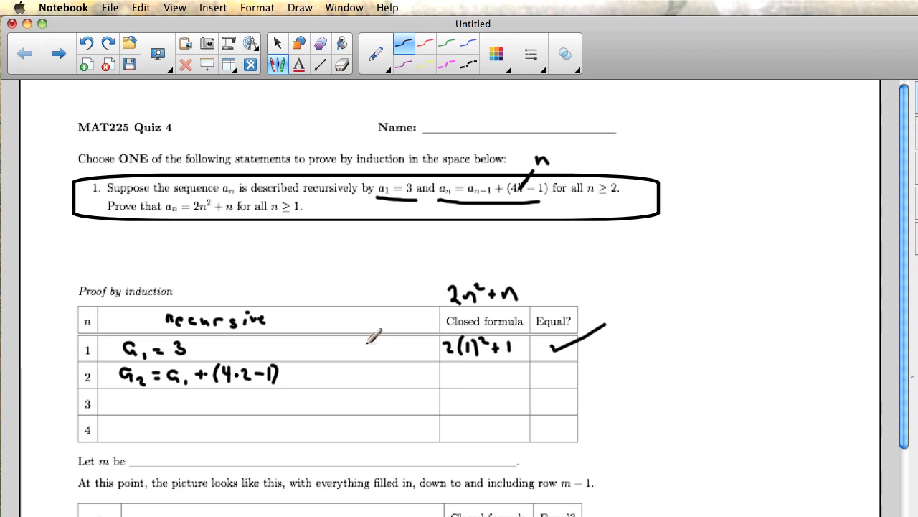
mouse_move(294, 370)
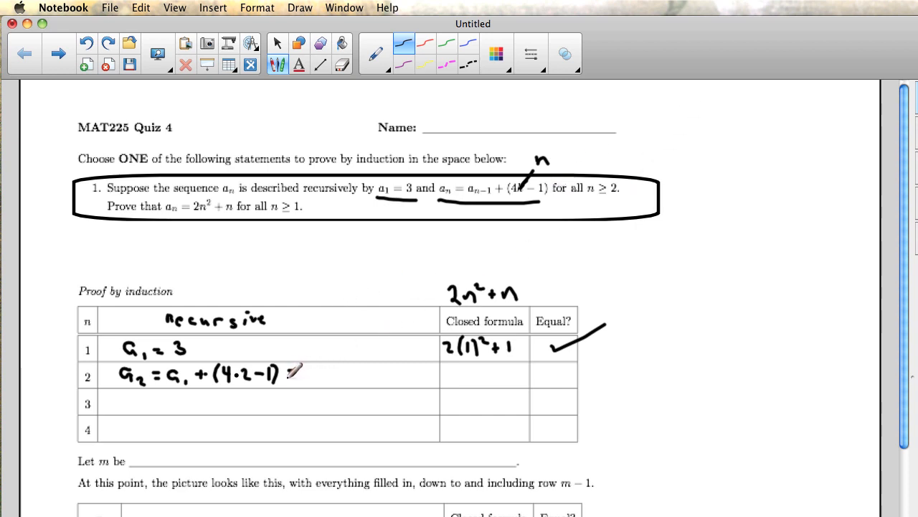
text(= 3+7)
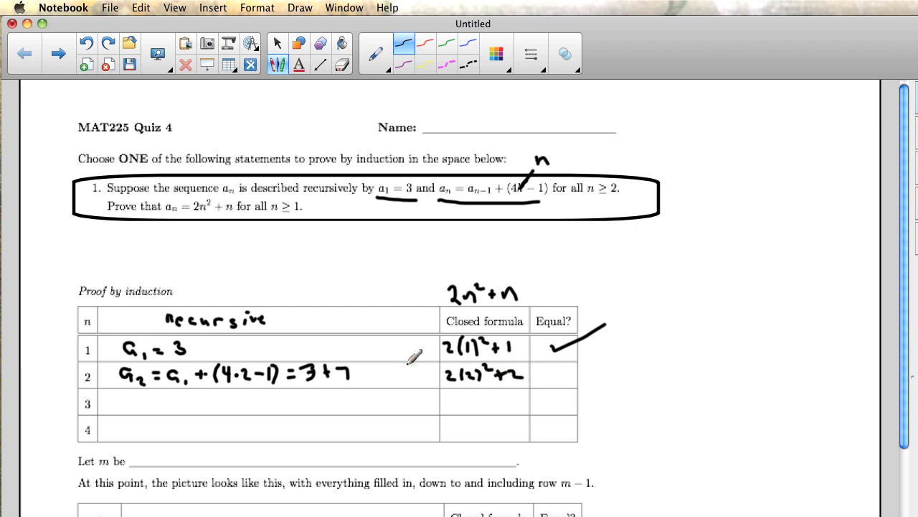
mouse_move(537, 363)
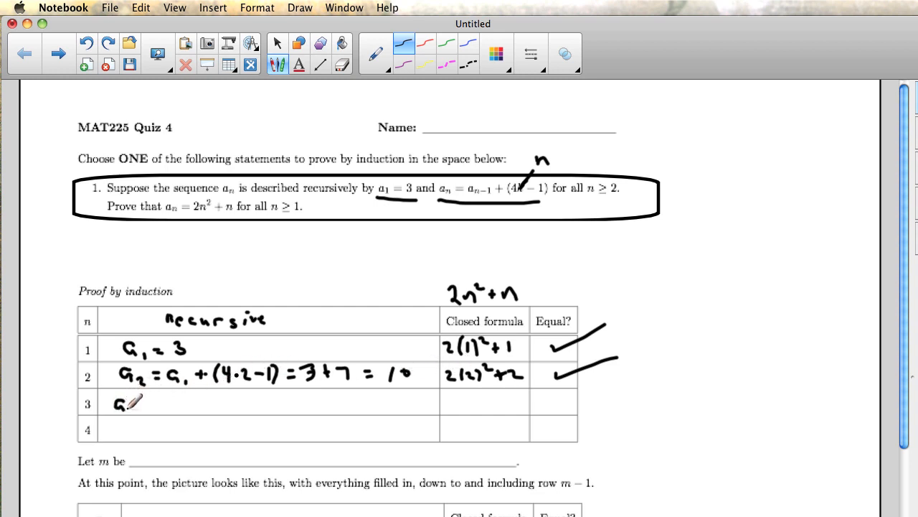
Step: Total row 2 as 10 with a tick, and write row 3 as a₃ = a₂ + 11 = 21 beside ticked 2(3)²+3
text(a_3 =)
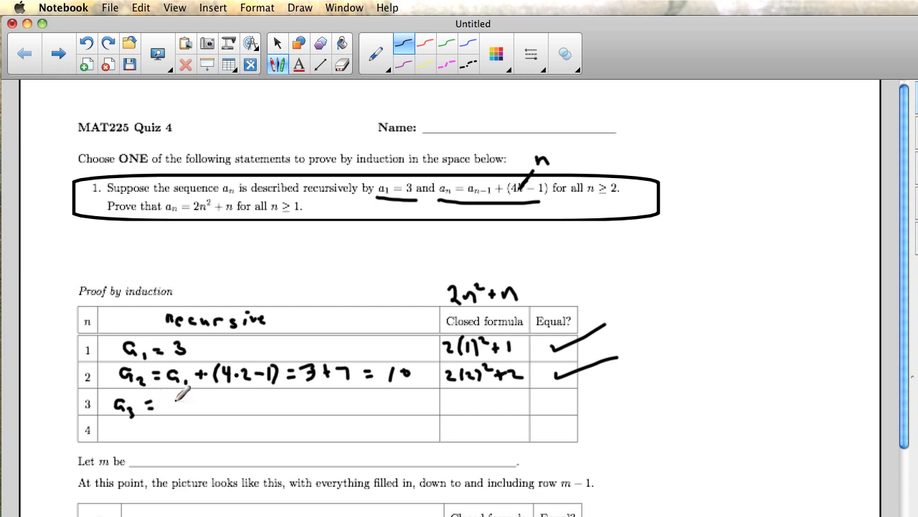
text(a_2 + (4·3-1) = 10 + 11 = 21)
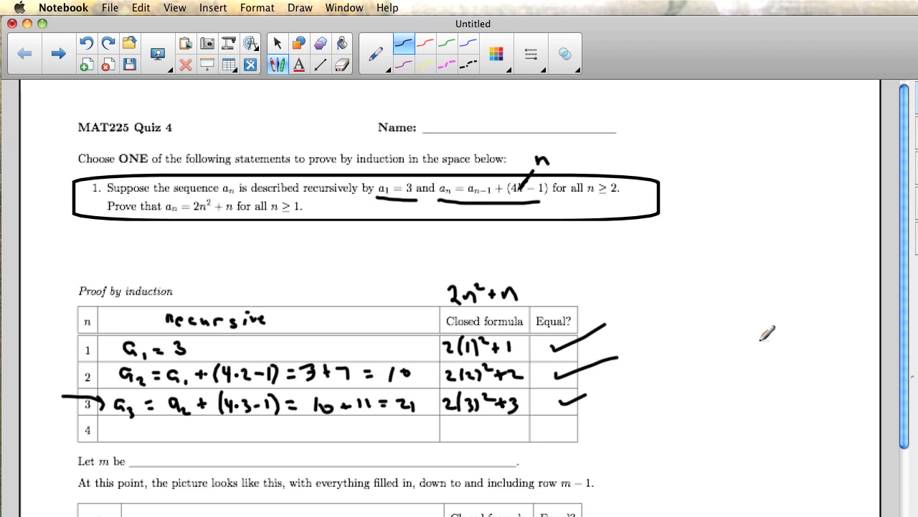
Step: Scroll to the row m−1 table and write '# of 1st row not yet checked' after 'Let m be'
scroll(down, 3)
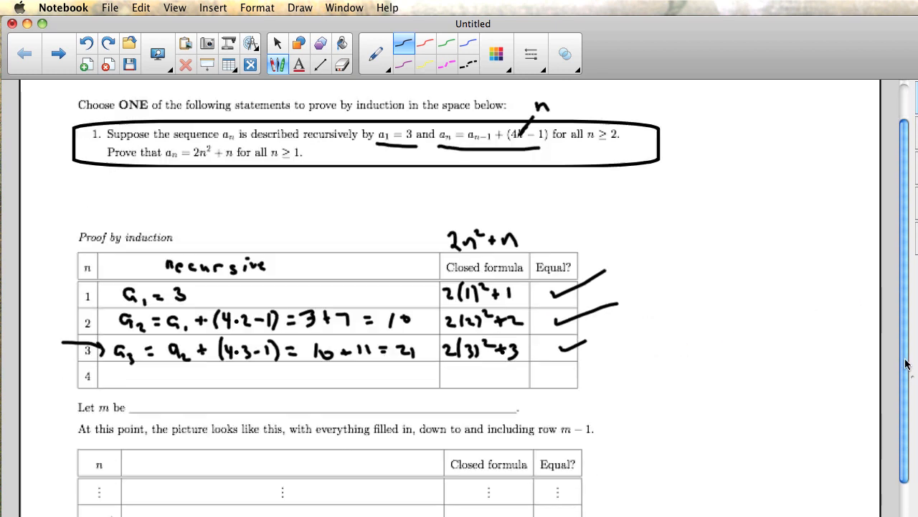
scroll(down, 3)
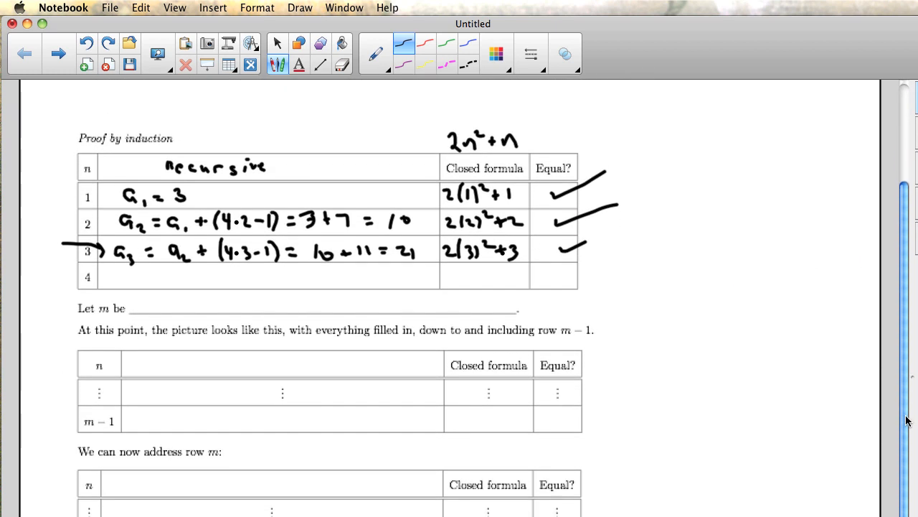
scroll(down, 3)
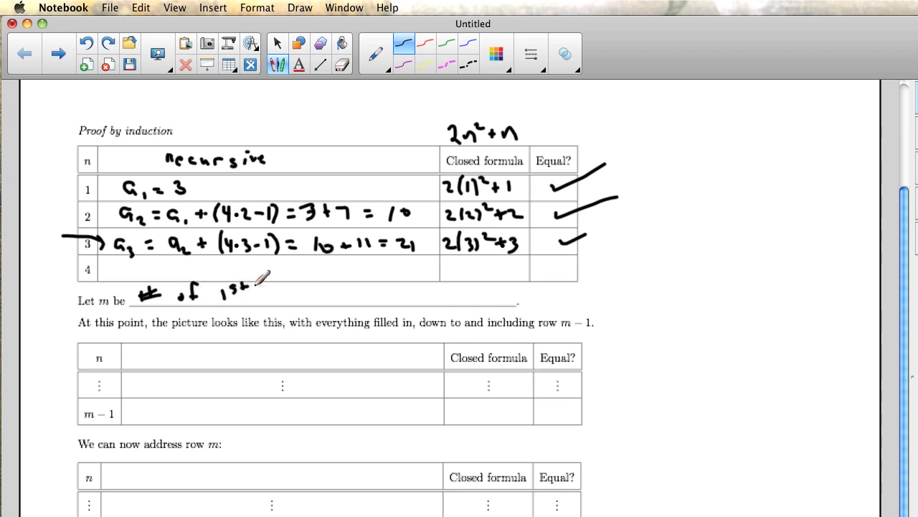
drag(266, 291, 305, 291)
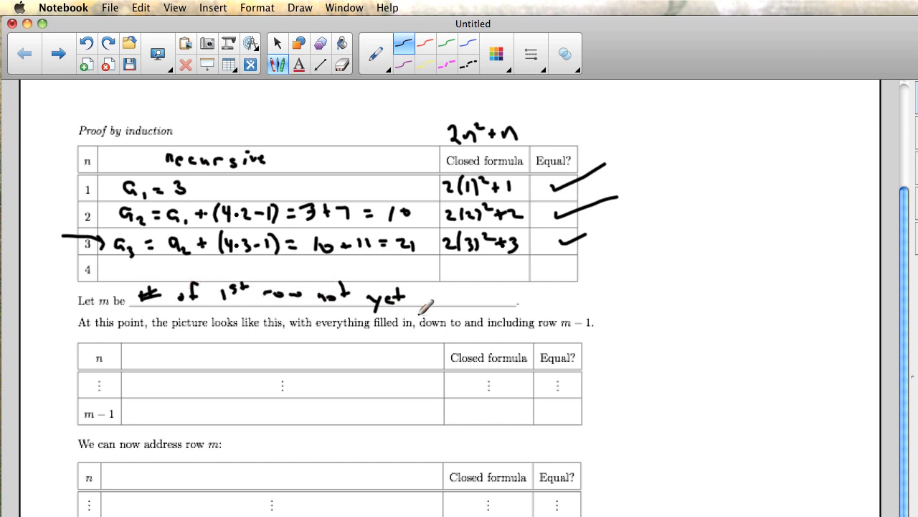
mouse_move(427, 300)
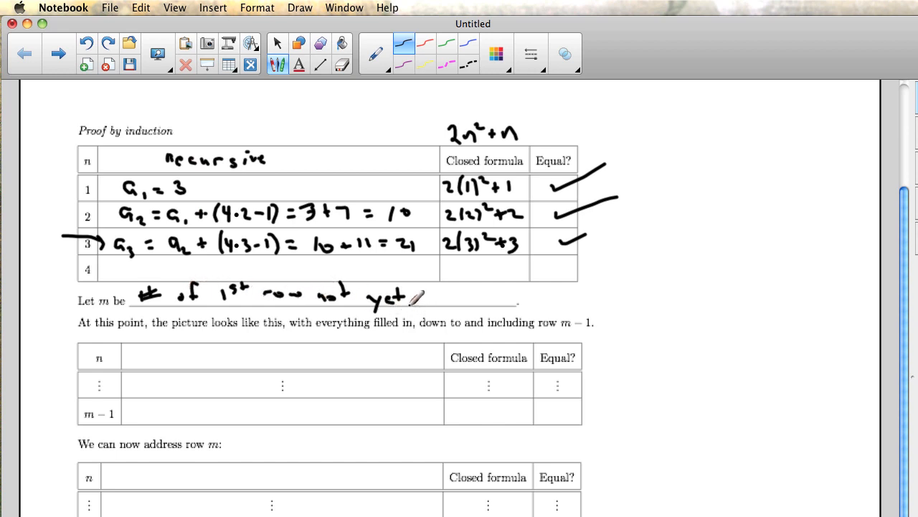
mouse_move(265, 278)
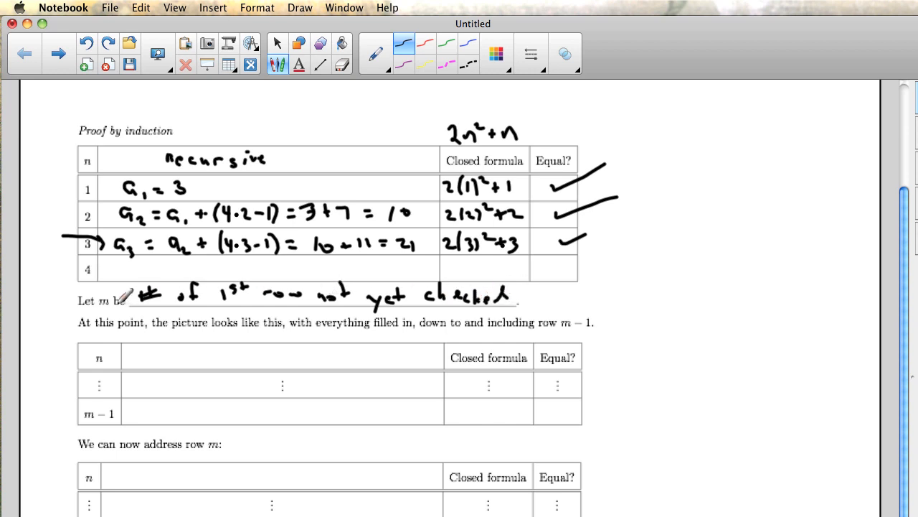
mouse_move(159, 413)
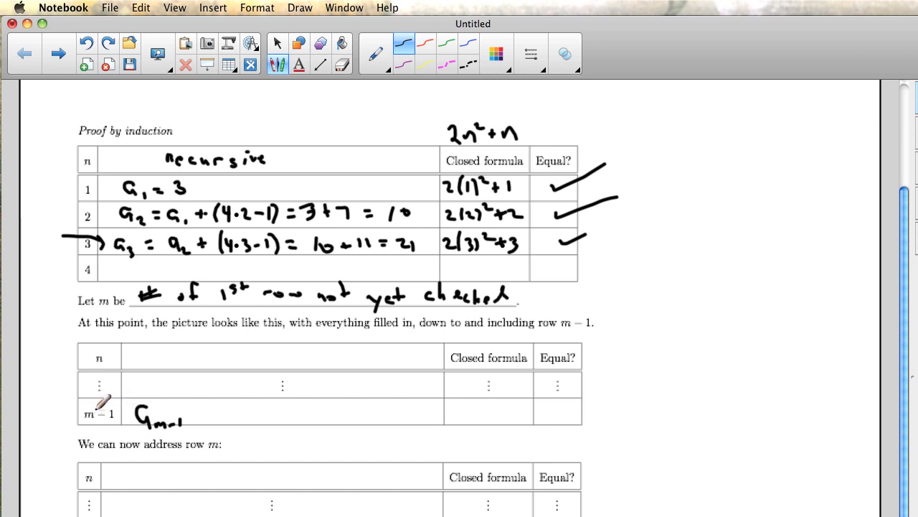
mouse_move(204, 401)
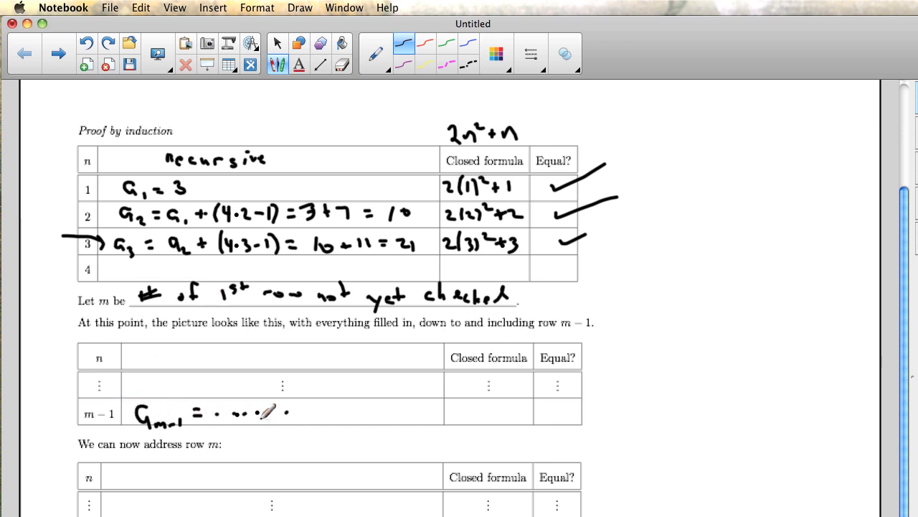
mouse_move(453, 399)
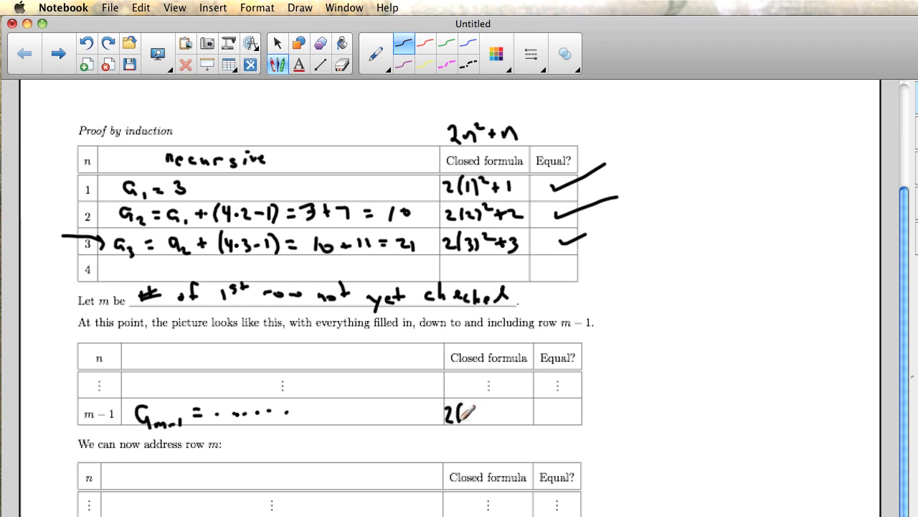
Step: Write a_{m−1} = …… in row m−1 with closed formula 2(m−1)² + (m−1)
drag(459, 413, 492, 402)
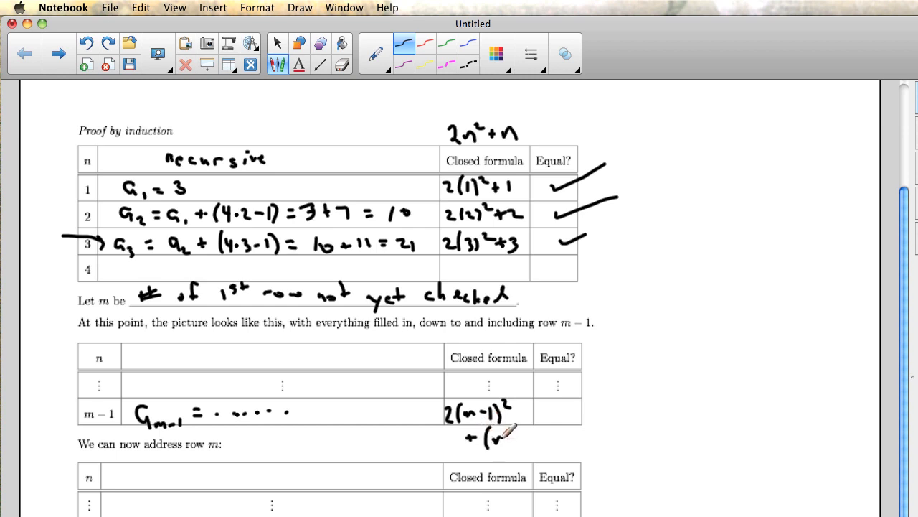
drag(503, 434, 541, 437)
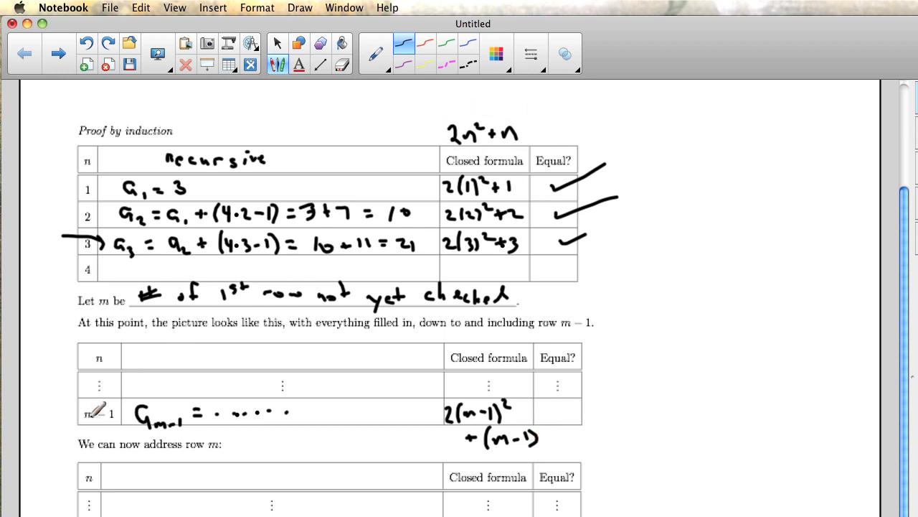
mouse_move(151, 423)
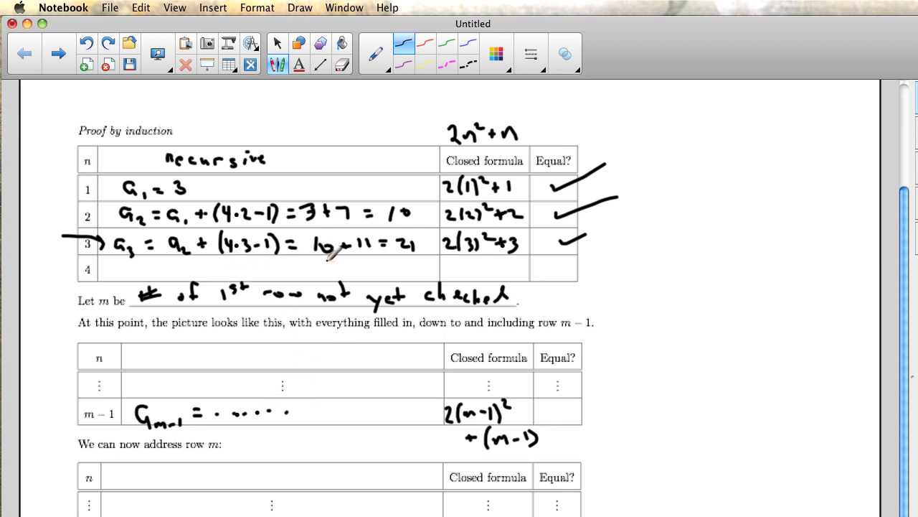
mouse_move(389, 378)
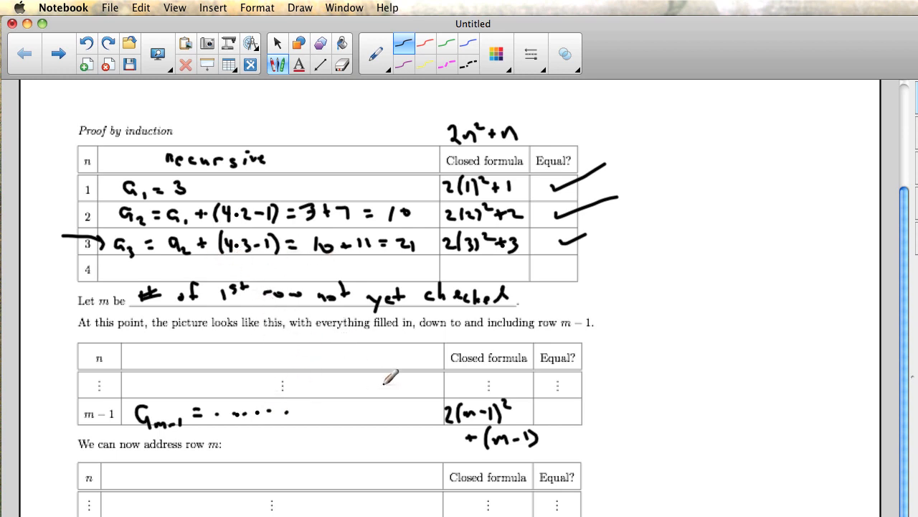
mouse_move(559, 403)
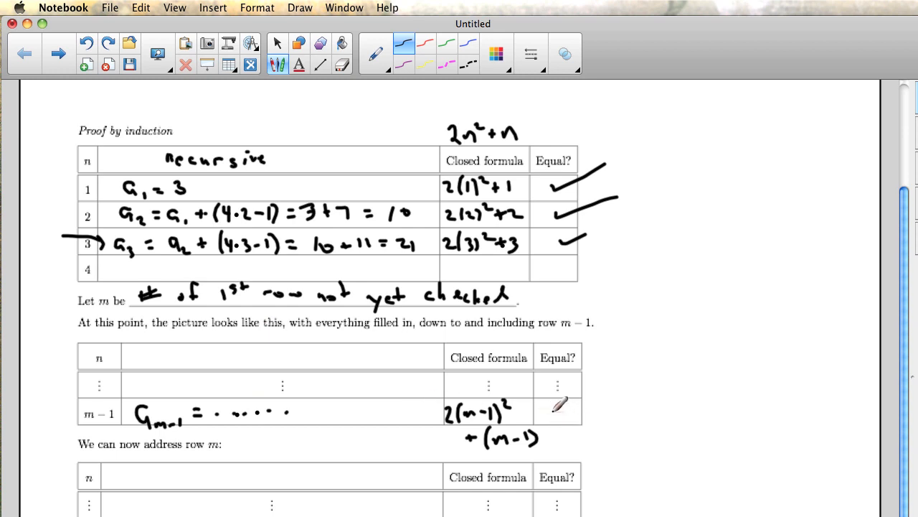
Step: Draw a check mark in the Equal? cell of row m−1
drag(552, 416, 620, 384)
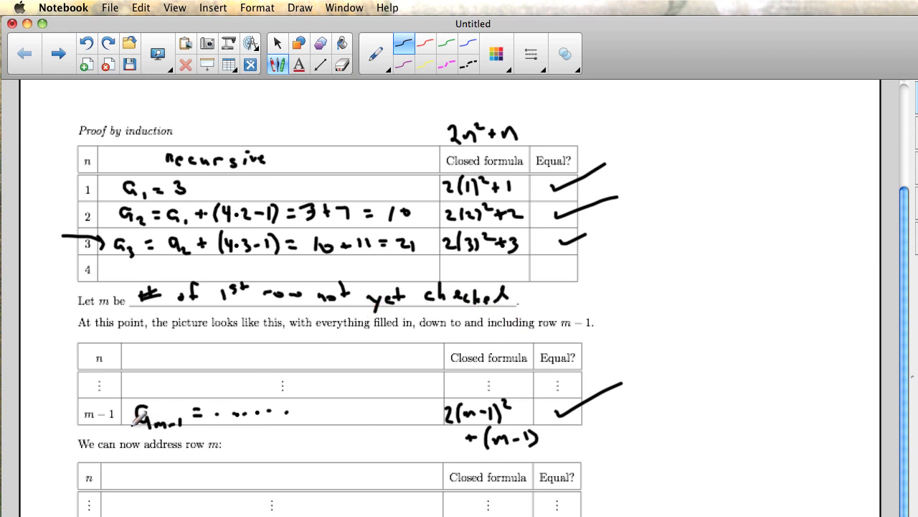
mouse_move(419, 427)
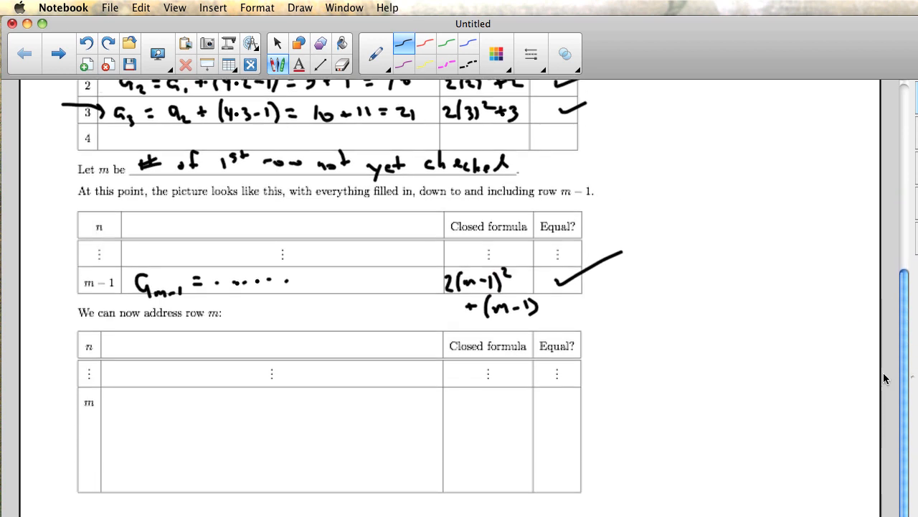
mouse_move(506, 413)
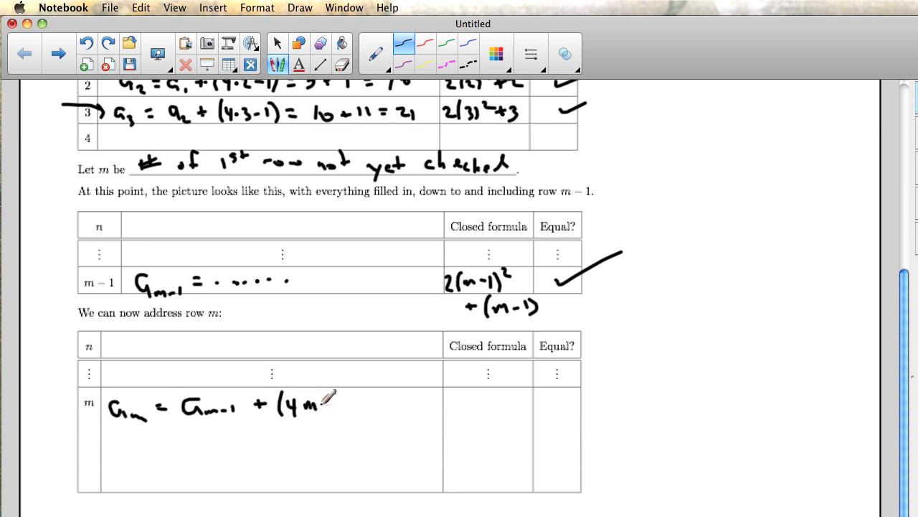
Step: Handwrite a_m = a_{m−1} + (4m−3) in row m and start an '=' line beneath it
drag(330, 398, 363, 402)
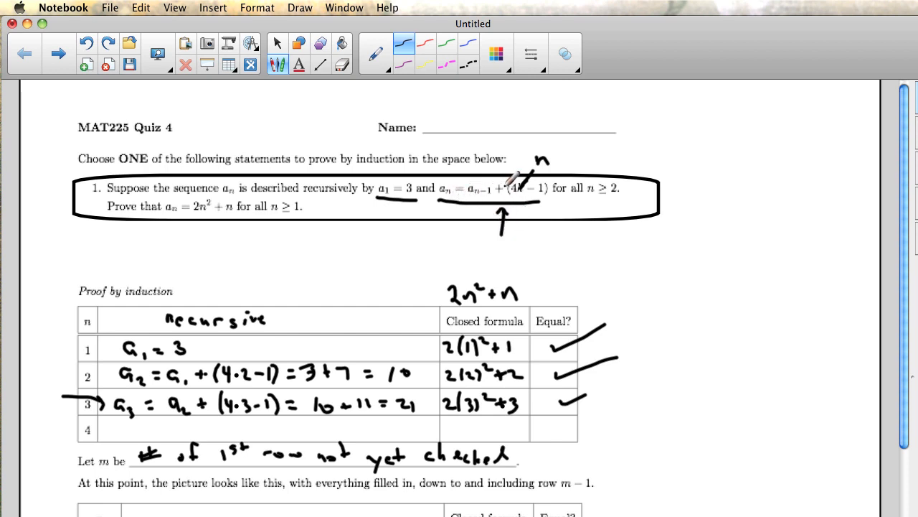
mouse_move(758, 226)
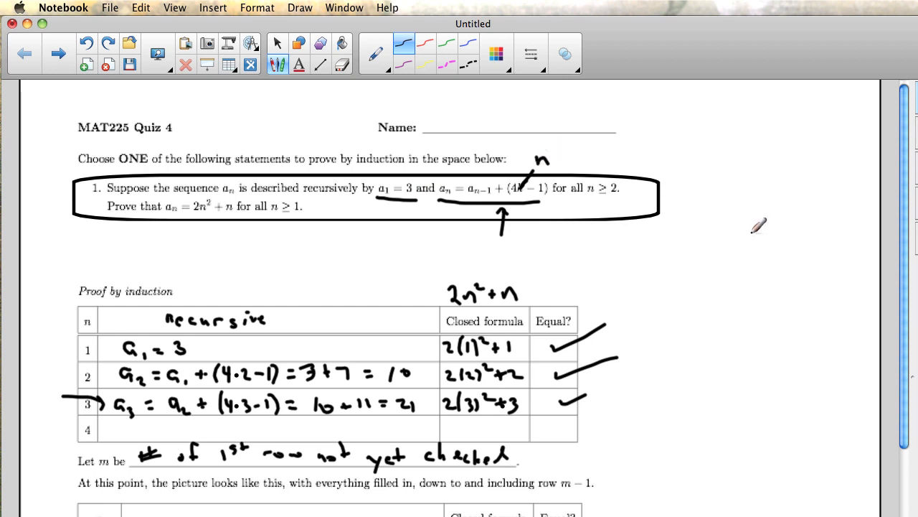
scroll(down, 3)
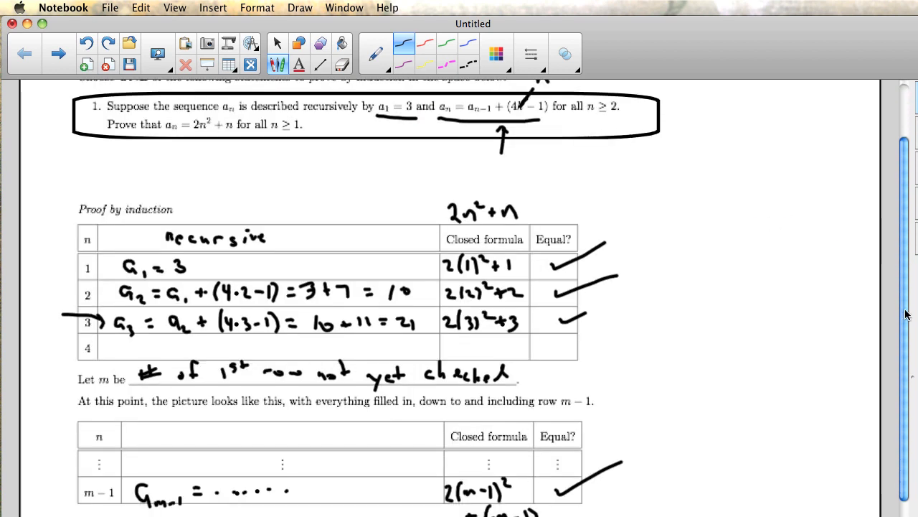
scroll(down, 3)
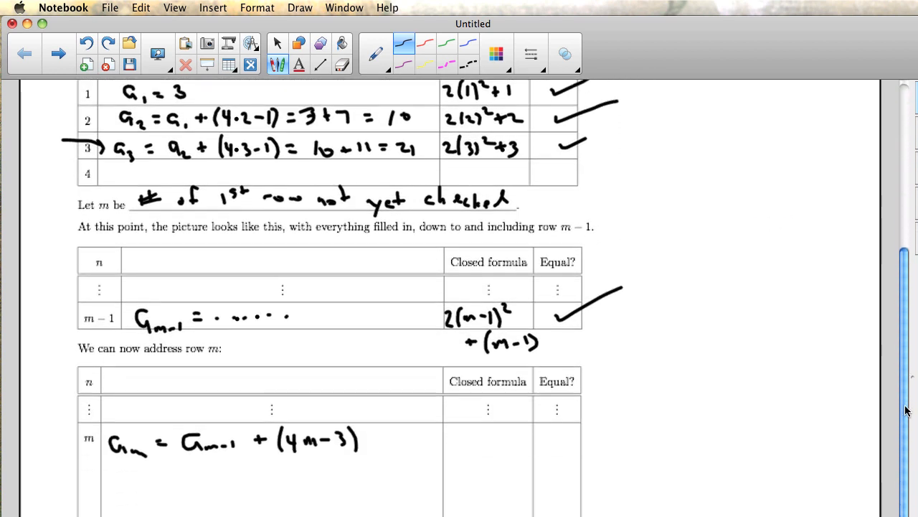
scroll(down, 3)
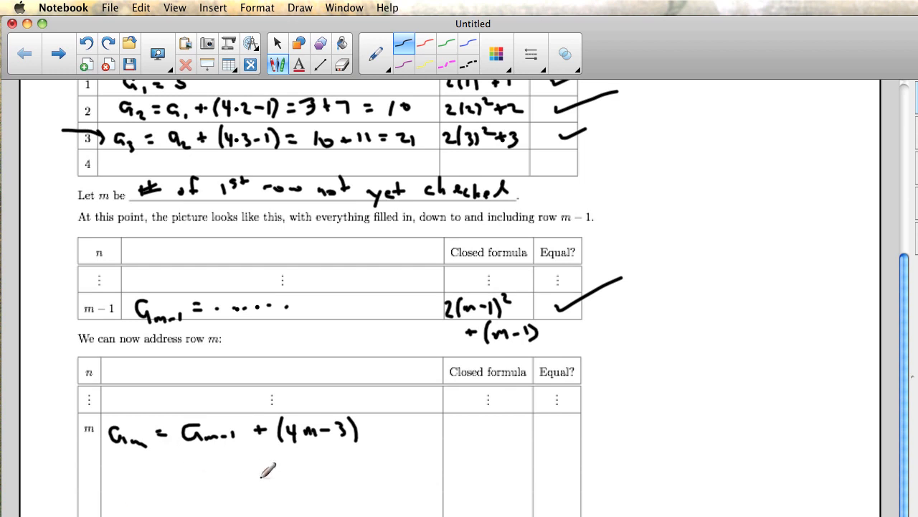
mouse_move(164, 459)
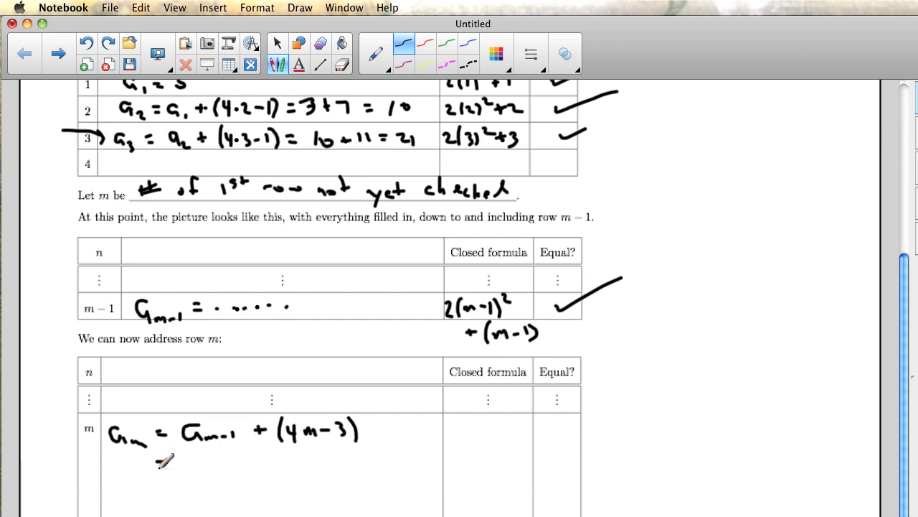
drag(163, 458, 164, 470)
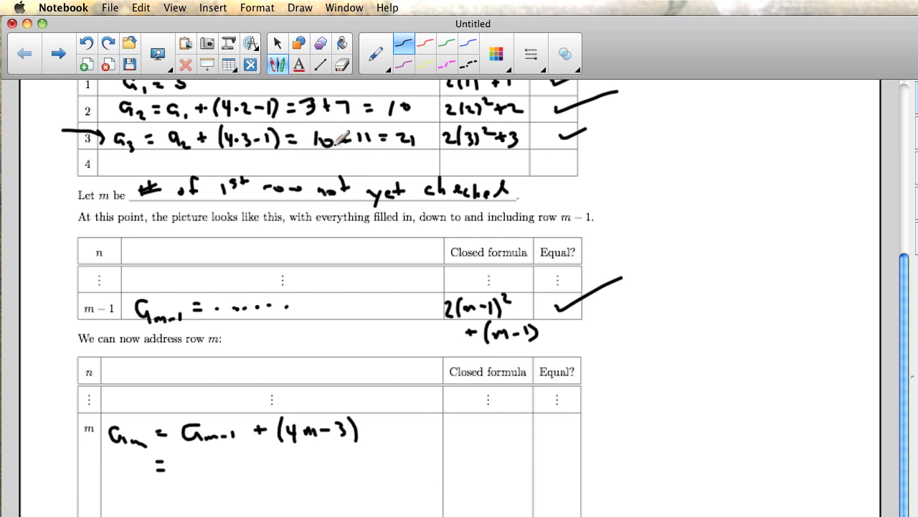
mouse_move(406, 259)
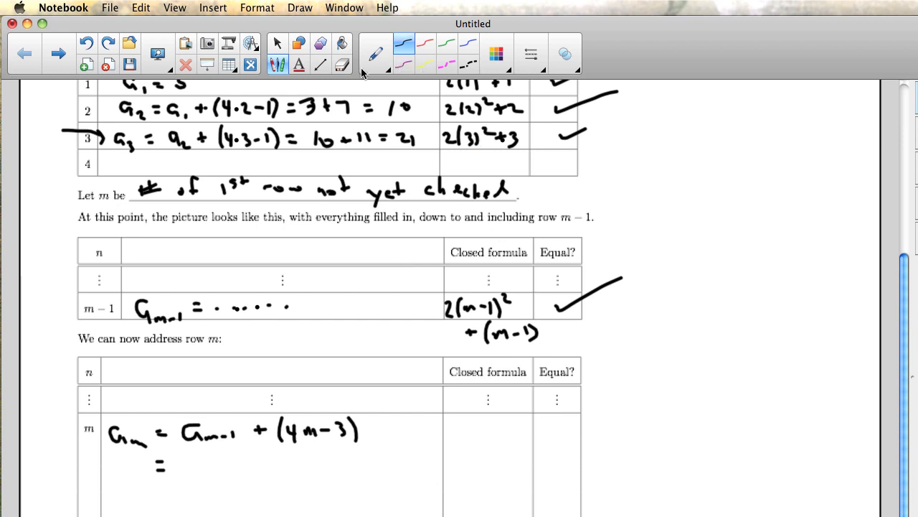
Step: Highlight row m−1's formula 2(m−1)² + (m−1) in yellow, then return to the black pen
click(375, 53)
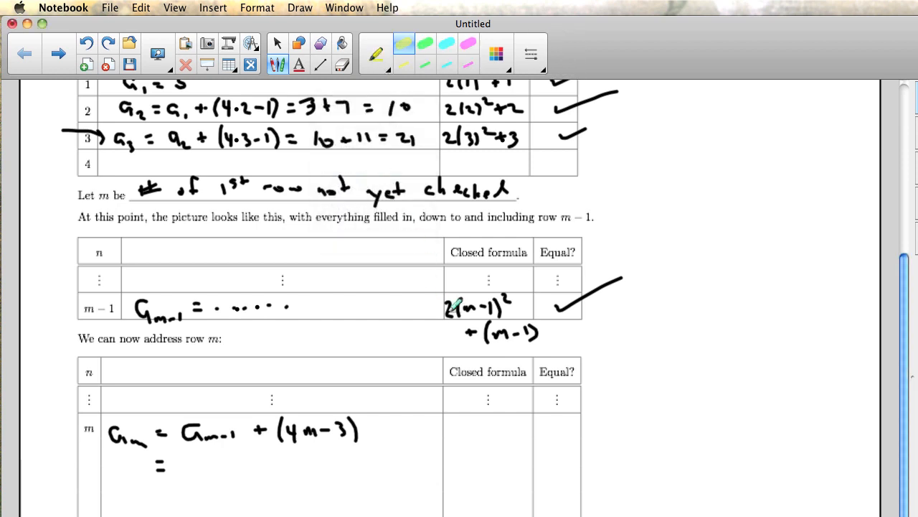
drag(445, 307, 535, 334)
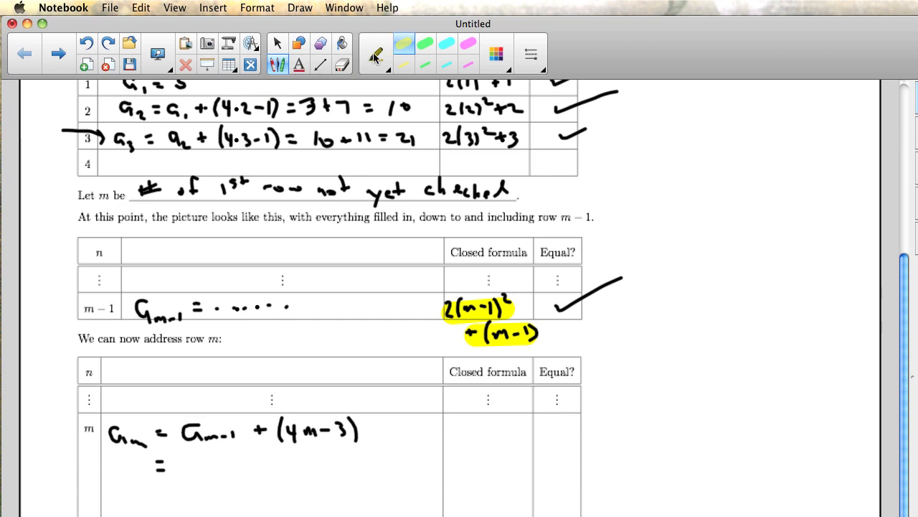
click(376, 54)
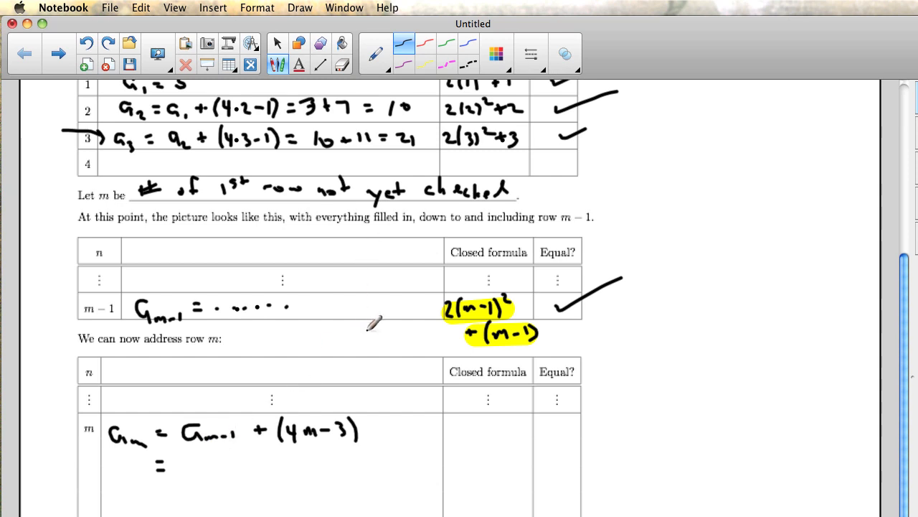
mouse_move(262, 367)
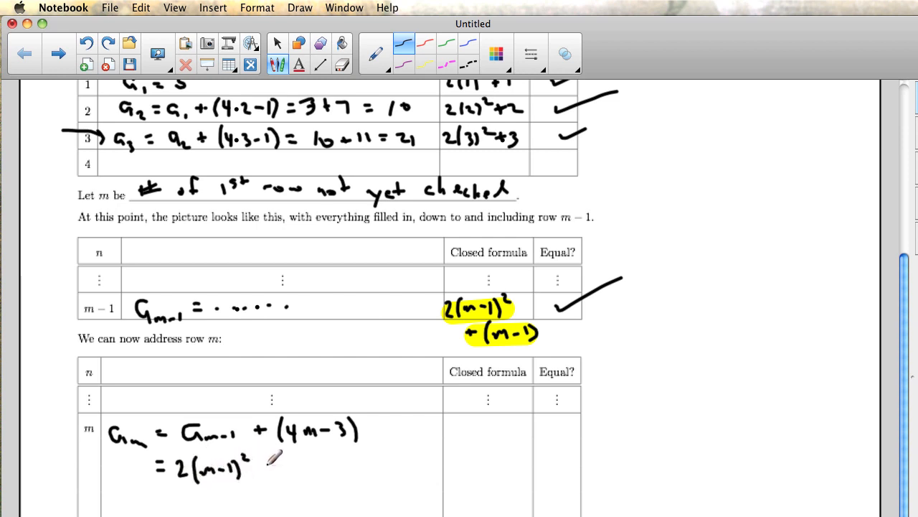
Step: Write = 2(m−1)² + (m−1) + (4m−3), an 'algebra' line, and closed formula 2m²+m in row m
drag(269, 462, 312, 467)
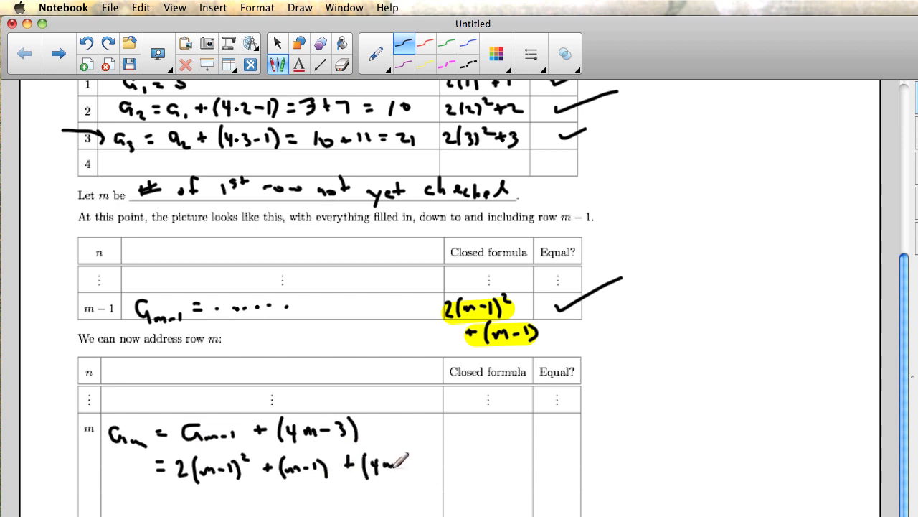
drag(388, 467, 430, 470)
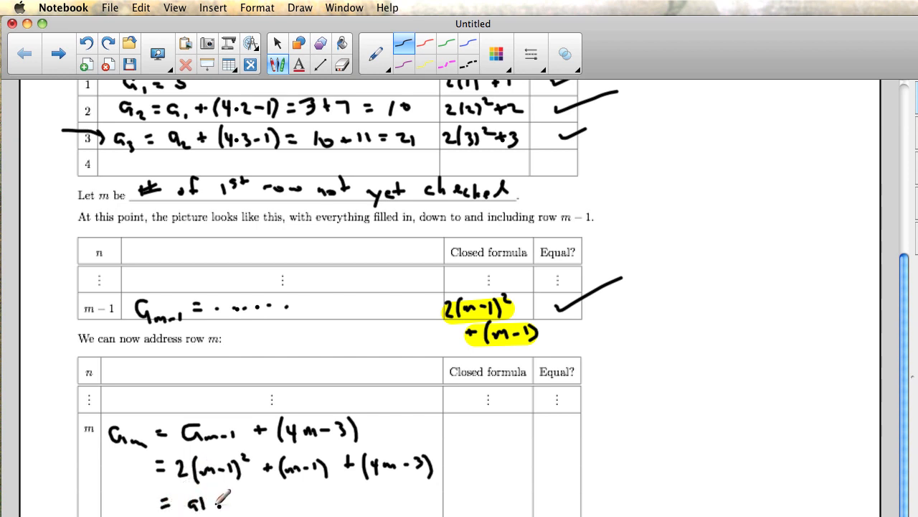
drag(208, 499, 258, 503)
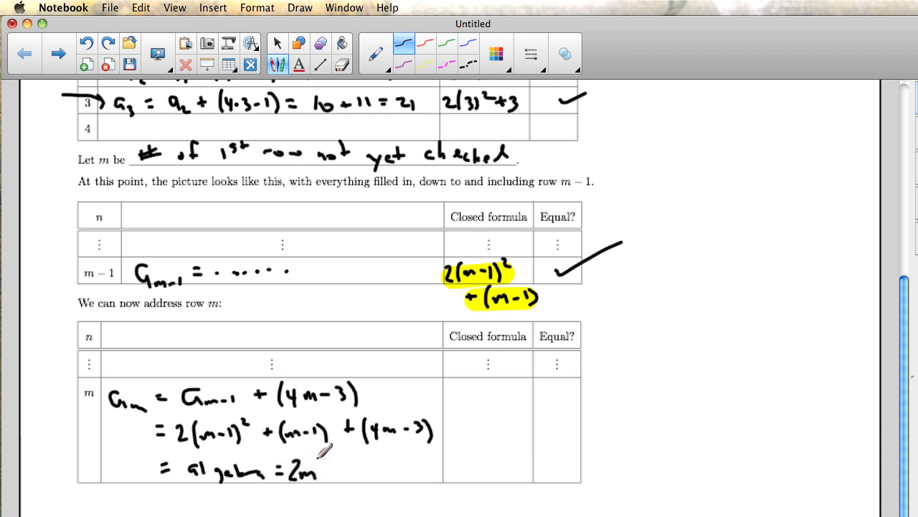
drag(316, 470, 366, 463)
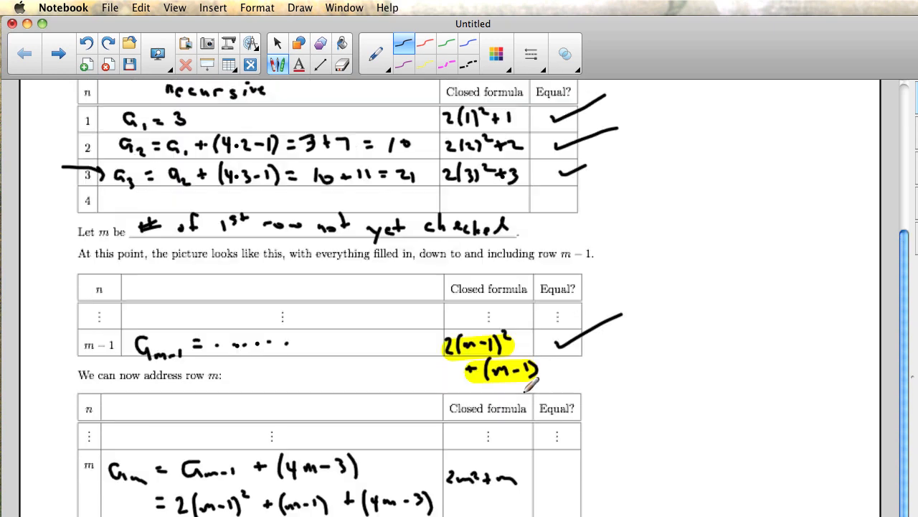
Step: Scroll down and draw a check mark in row m's Equal? cell
scroll(down, 3)
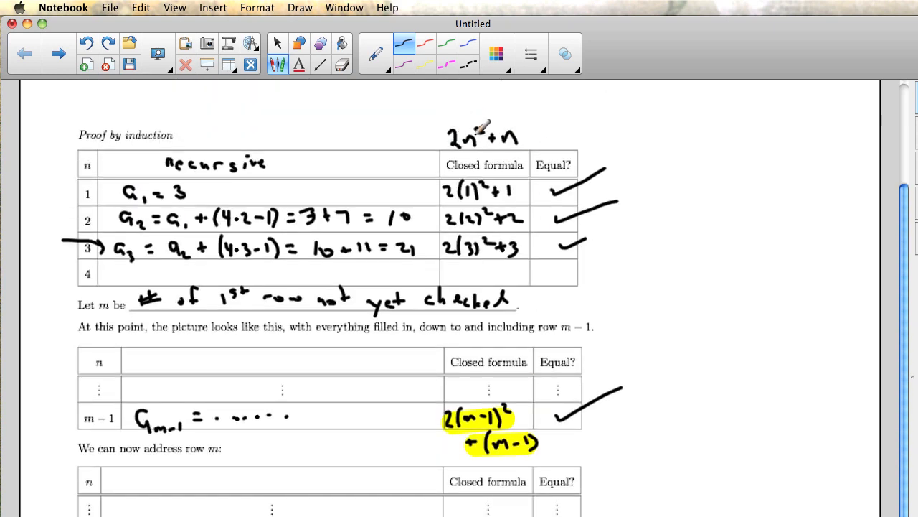
scroll(down, 3)
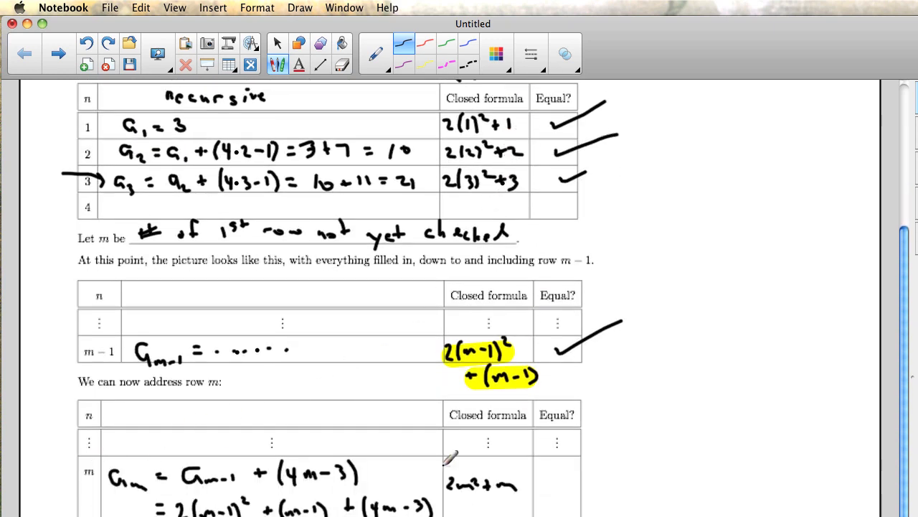
scroll(down, 3)
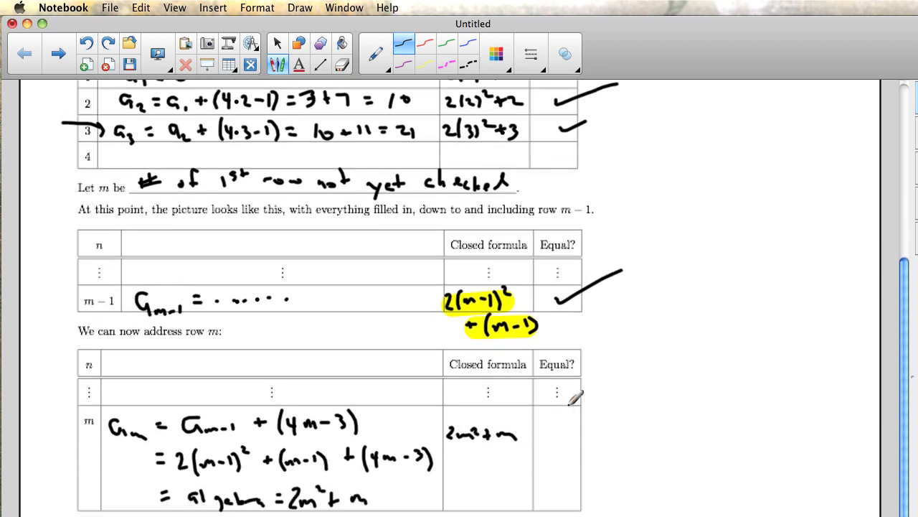
drag(556, 449, 602, 409)
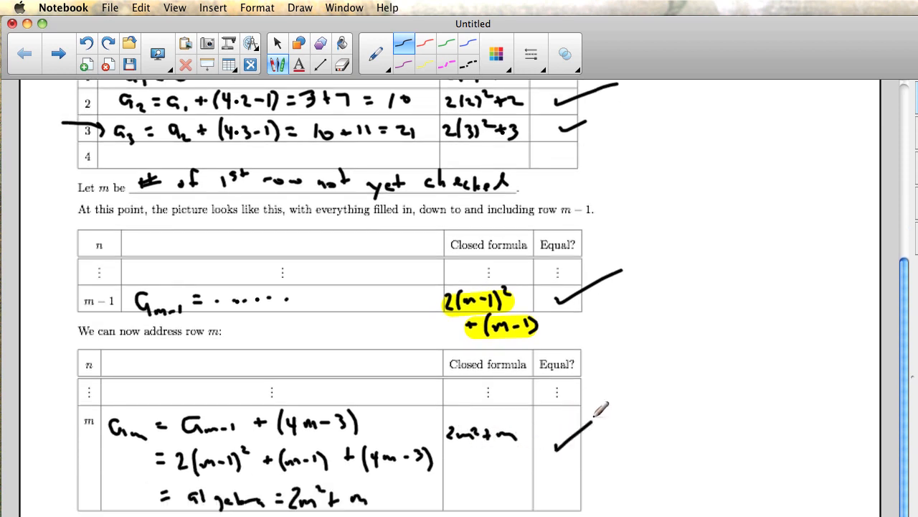
Step: Scroll down to the concluding induction paragraph
scroll(down, 3)
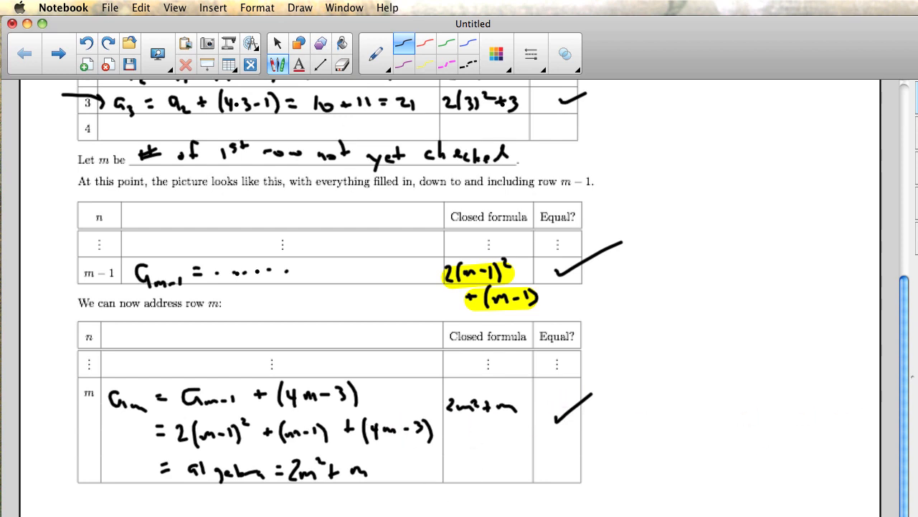
scroll(down, 3)
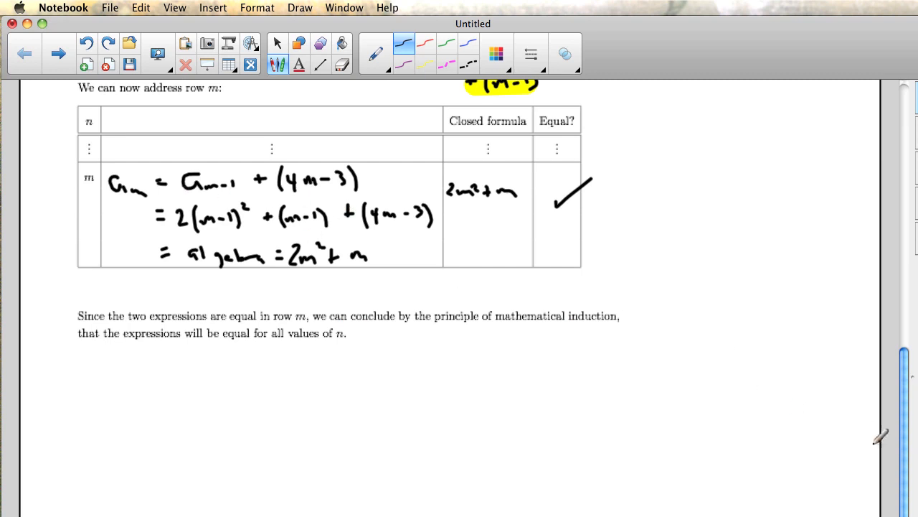
scroll(down, 3)
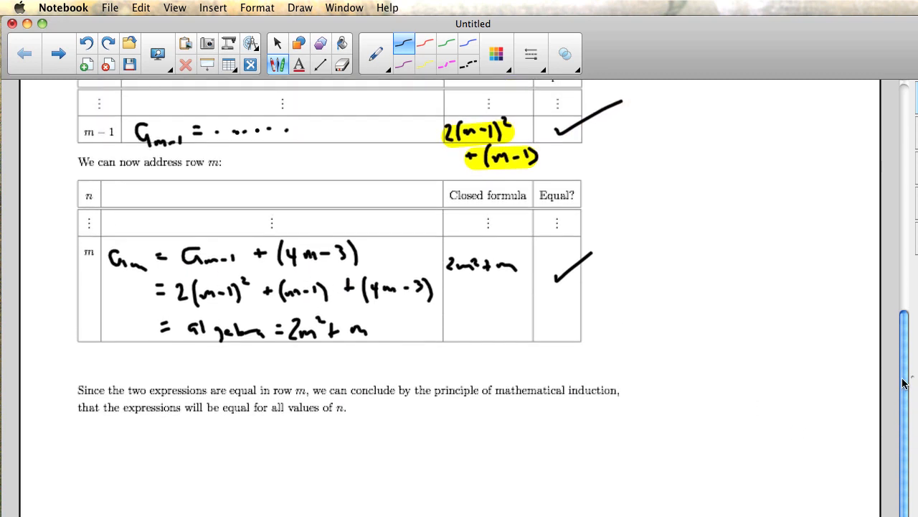